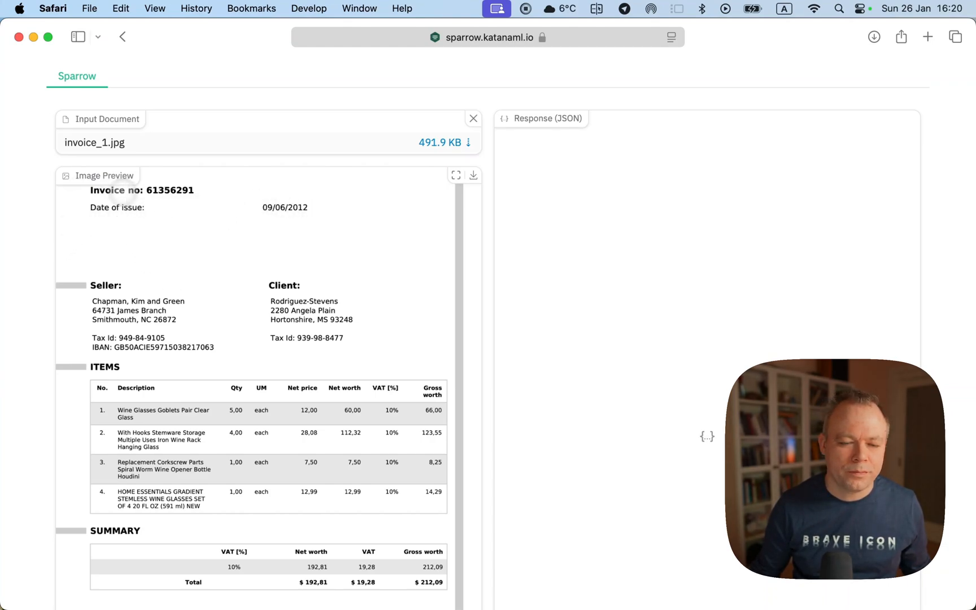
Submit invoice_1.jpg to Sparrow with a 60-pixel crop and scroll to the JSON response.
scroll(down, 3)
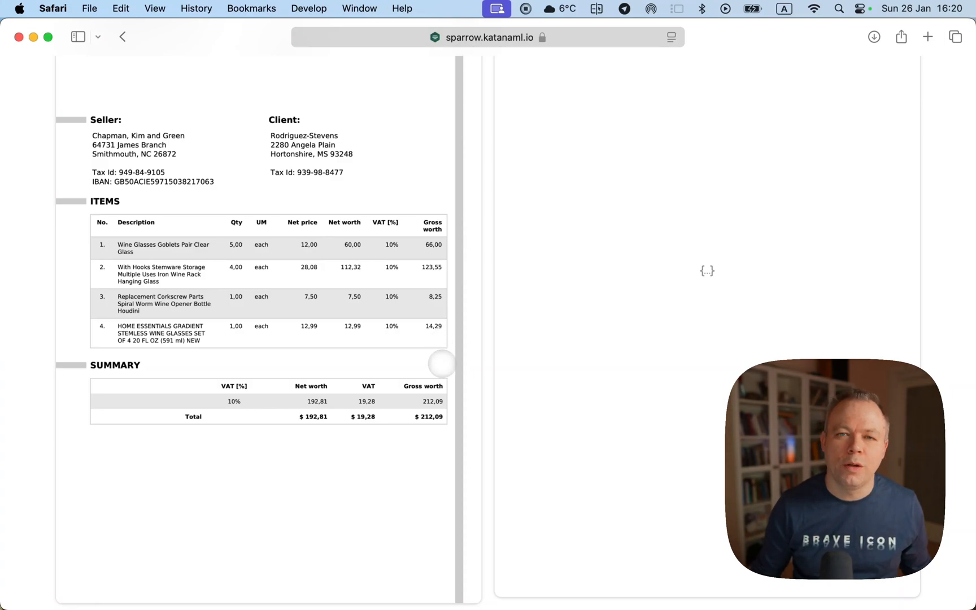
scroll(down, 3)
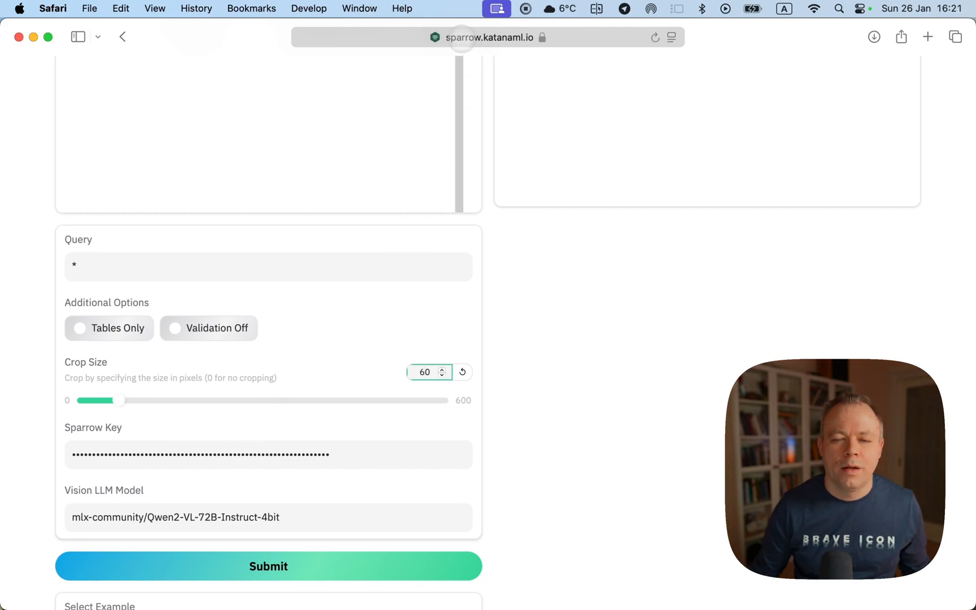
click(426, 371)
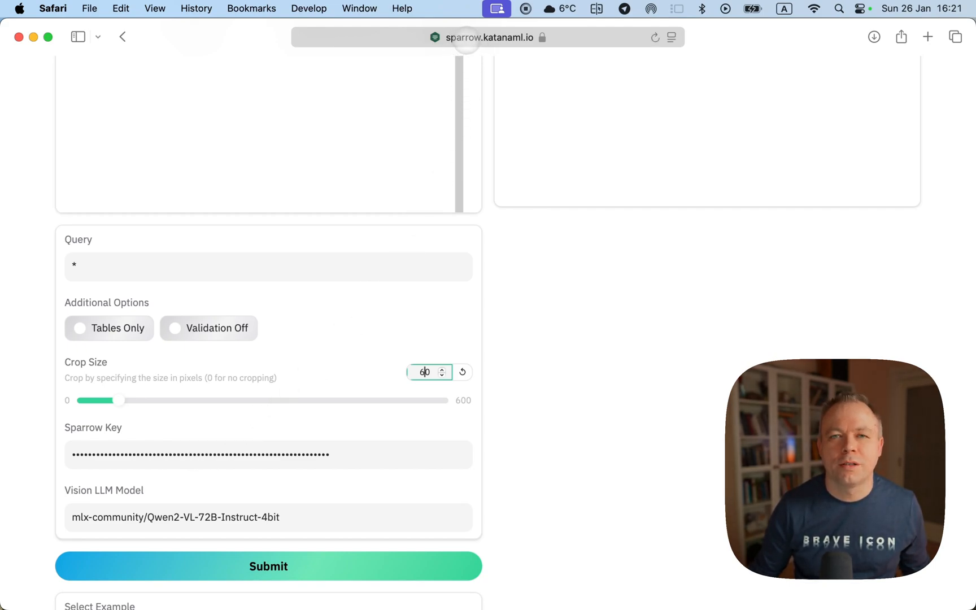
click(489, 36)
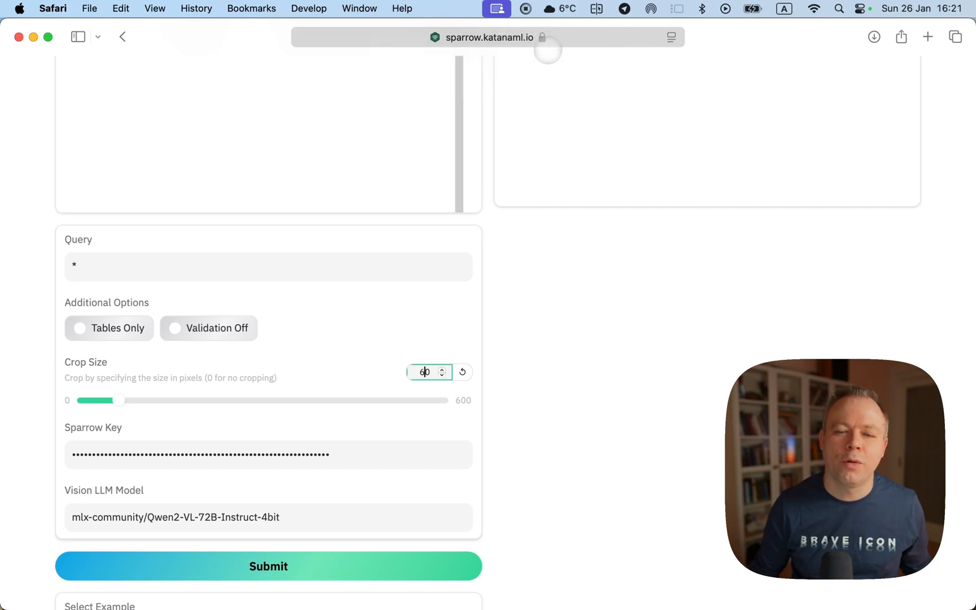
scroll(down, 3)
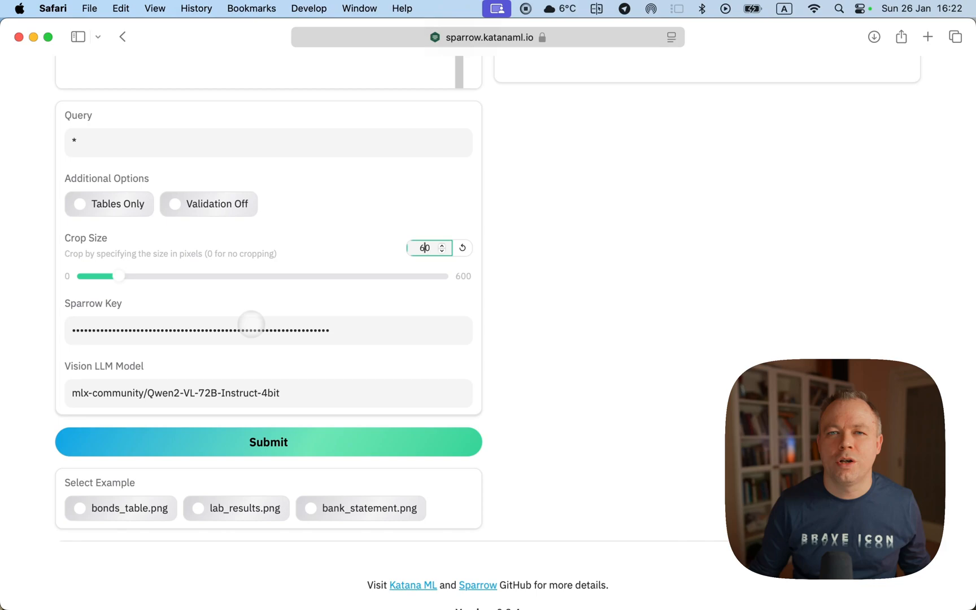
drag(118, 275, 311, 282)
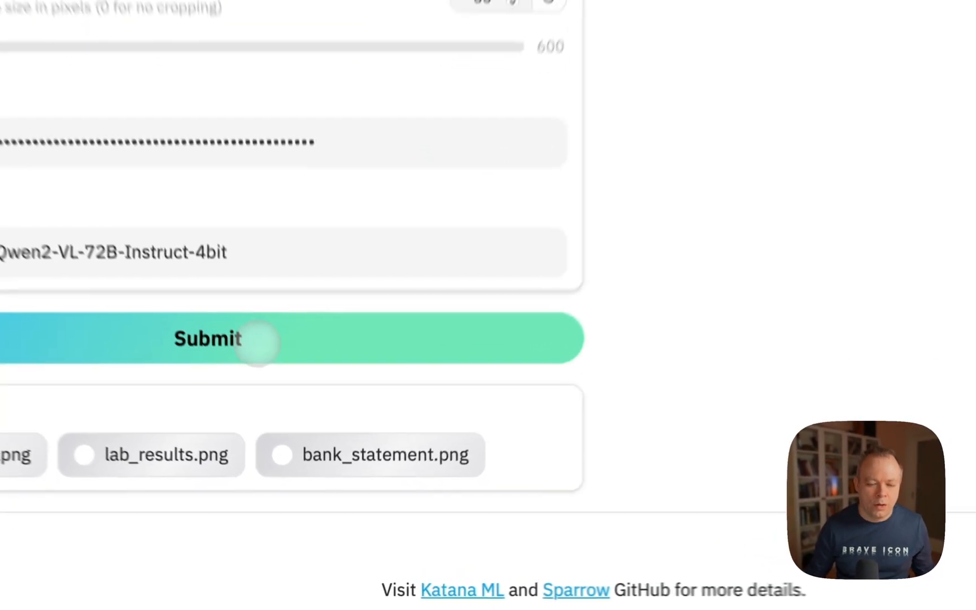
scroll(down, 3)
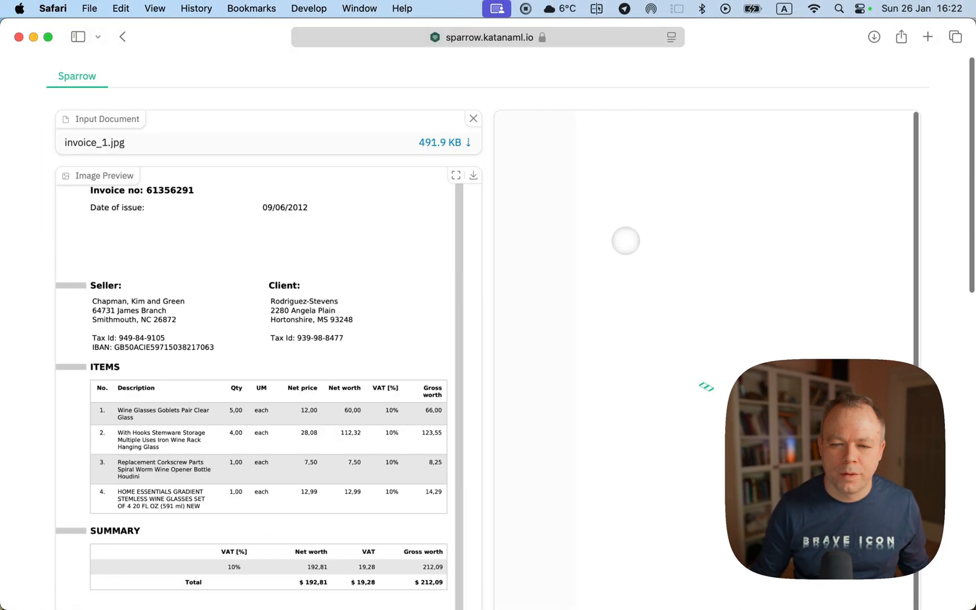
scroll(down, 3)
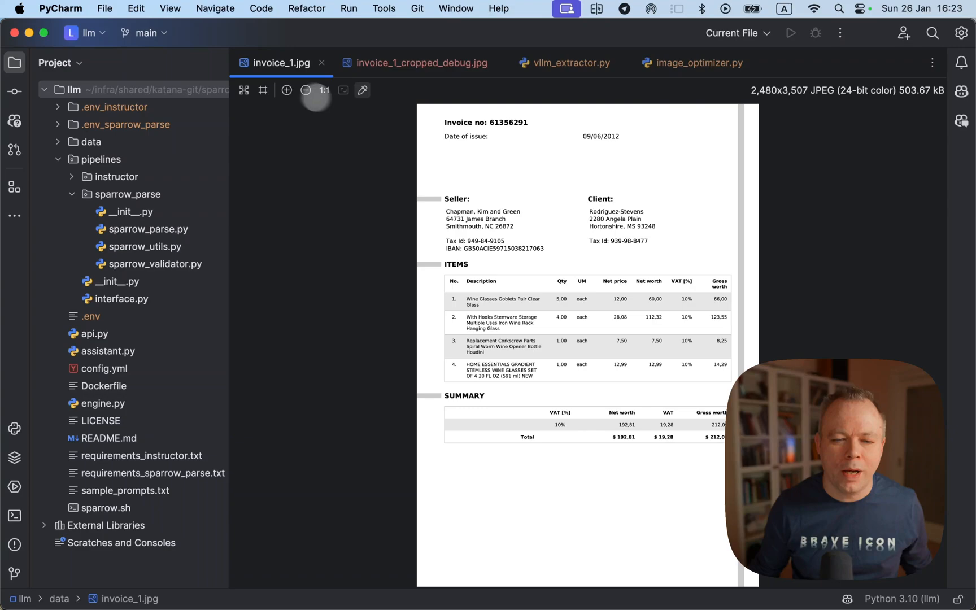
mouse_move(414, 62)
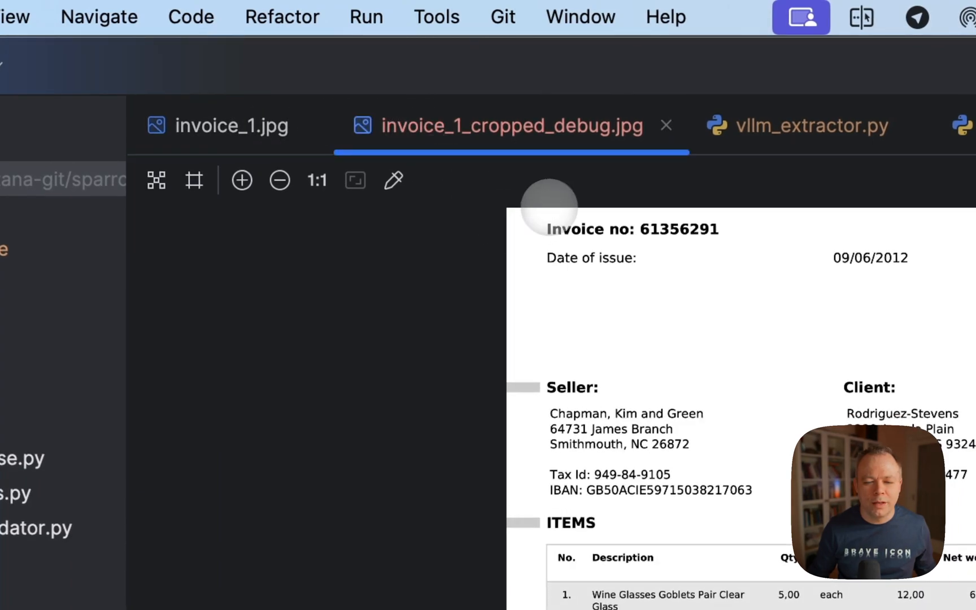
Show invoice_1_cropped_debug.jpg (2,360×3,387) beside the original 2,480×3,507 invoice_1.jpg.
click(230, 125)
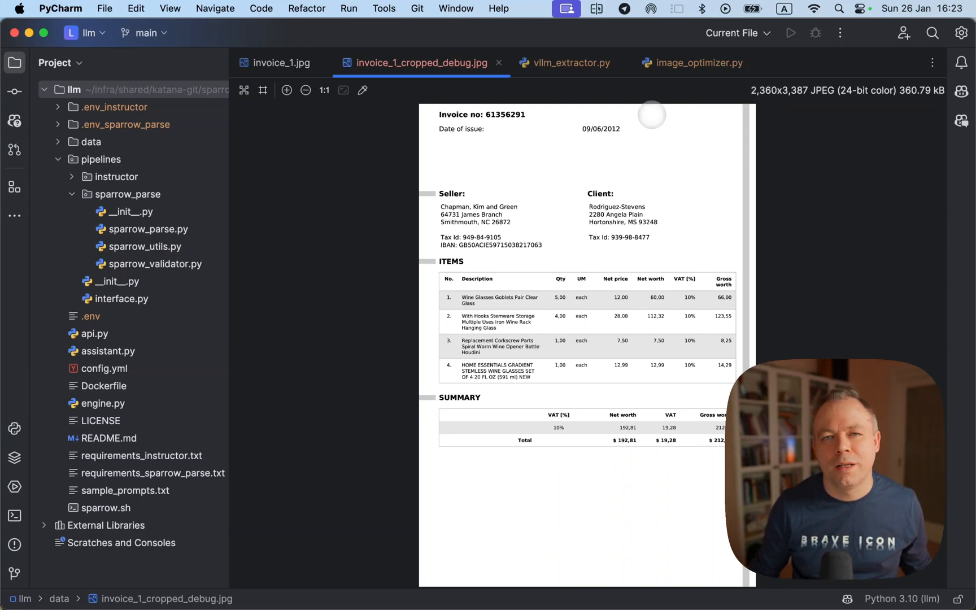
mouse_move(565, 94)
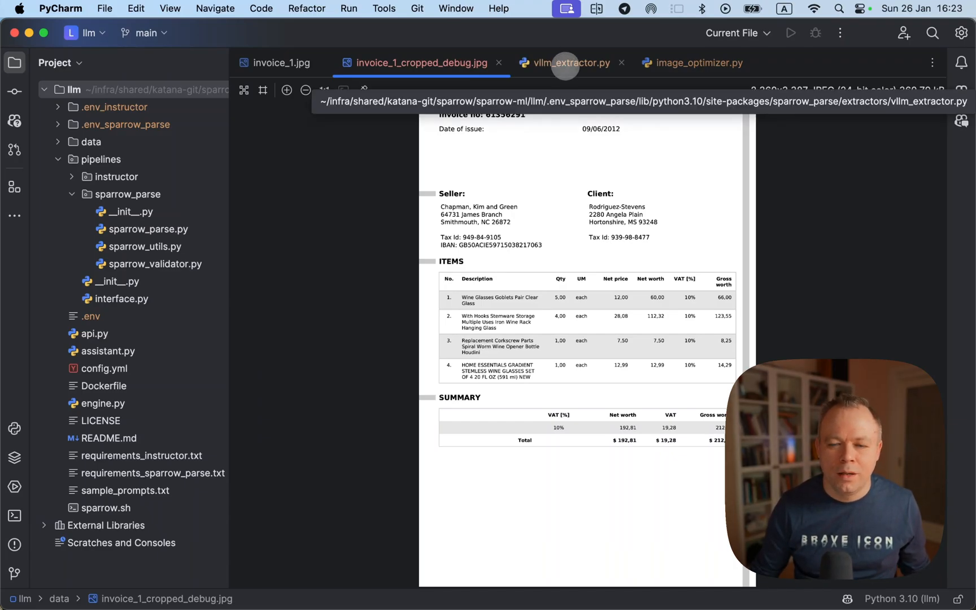
click(565, 62)
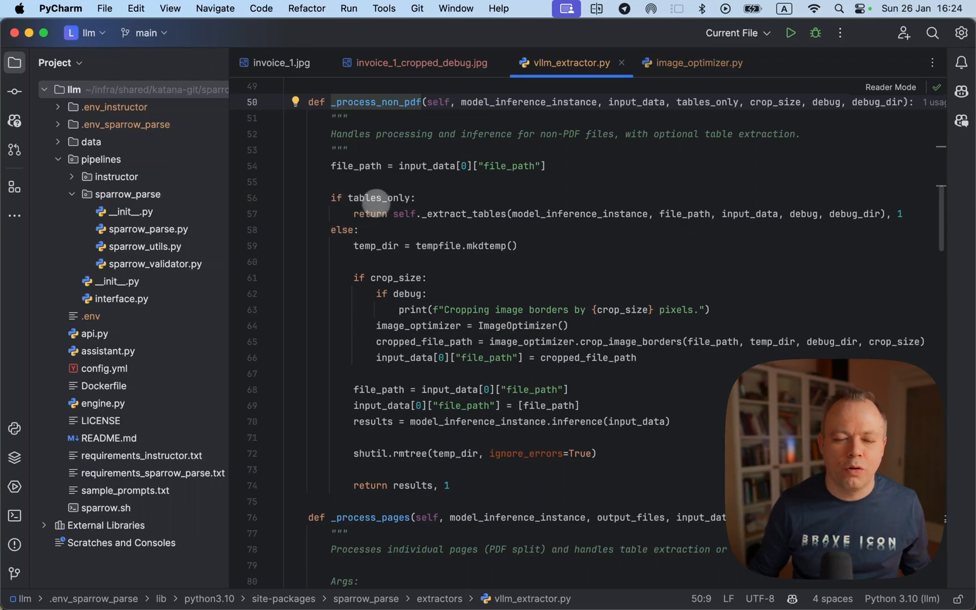
mouse_move(307, 252)
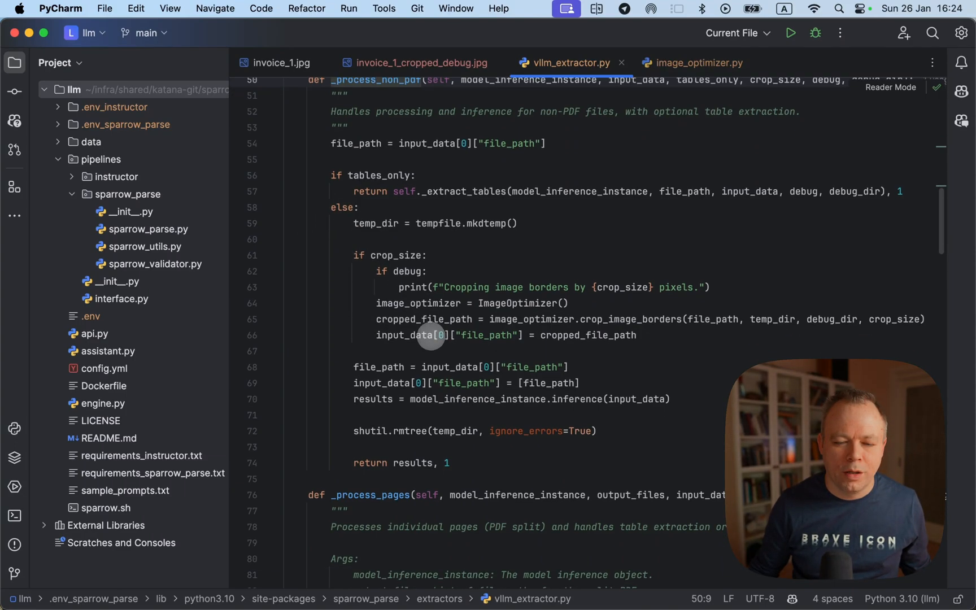
mouse_move(401, 270)
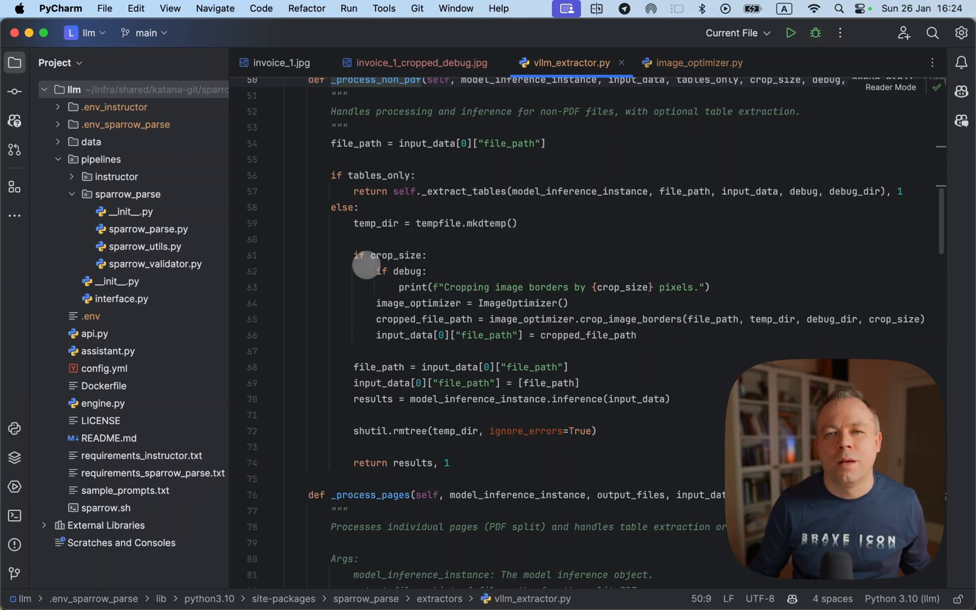
mouse_move(461, 325)
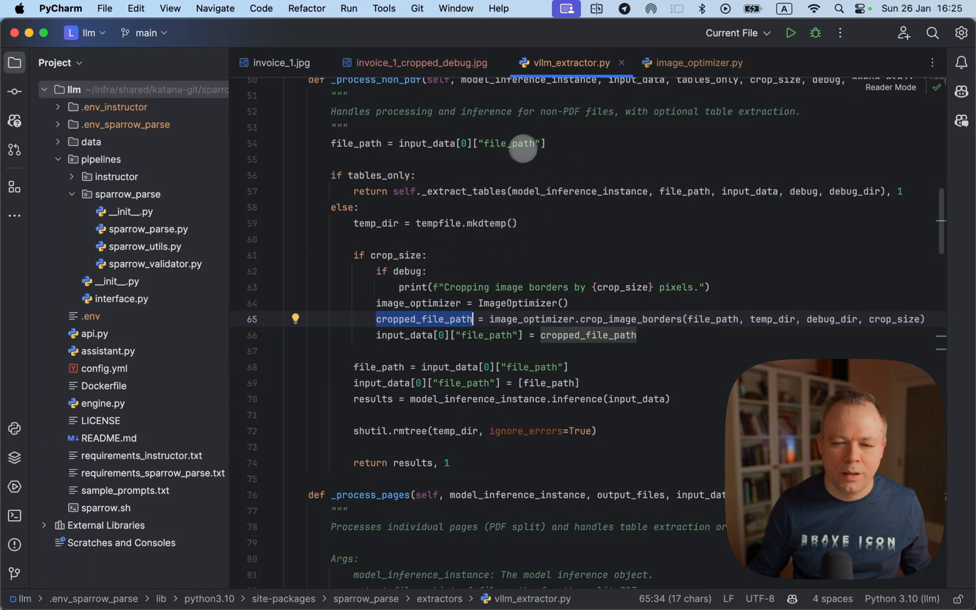
click(697, 62)
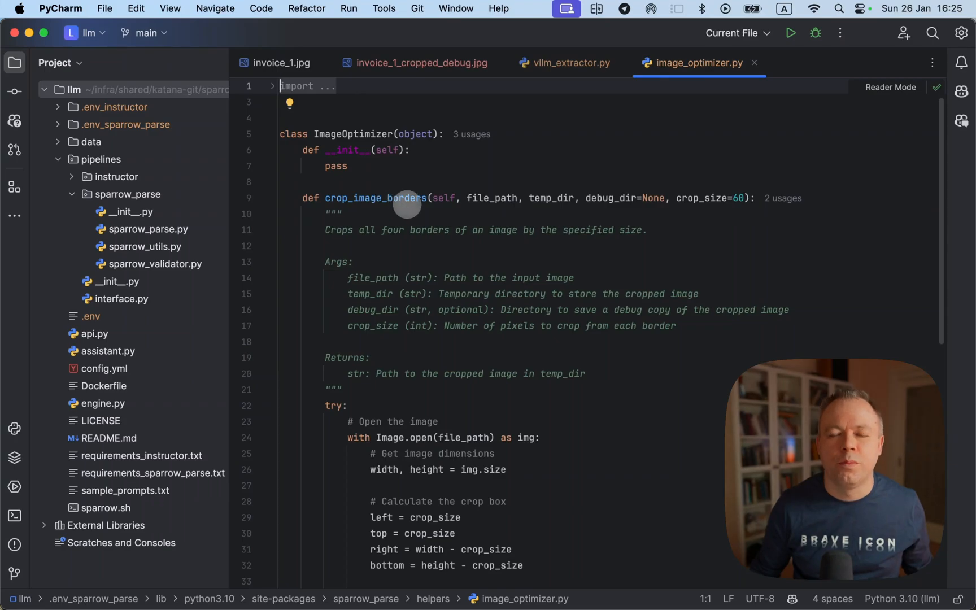
mouse_move(374, 285)
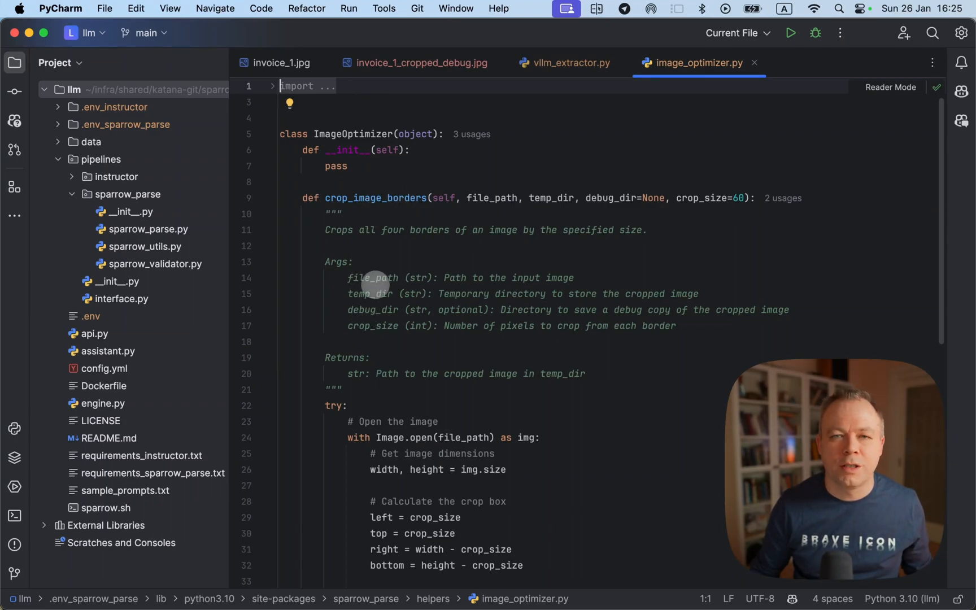
mouse_move(373, 281)
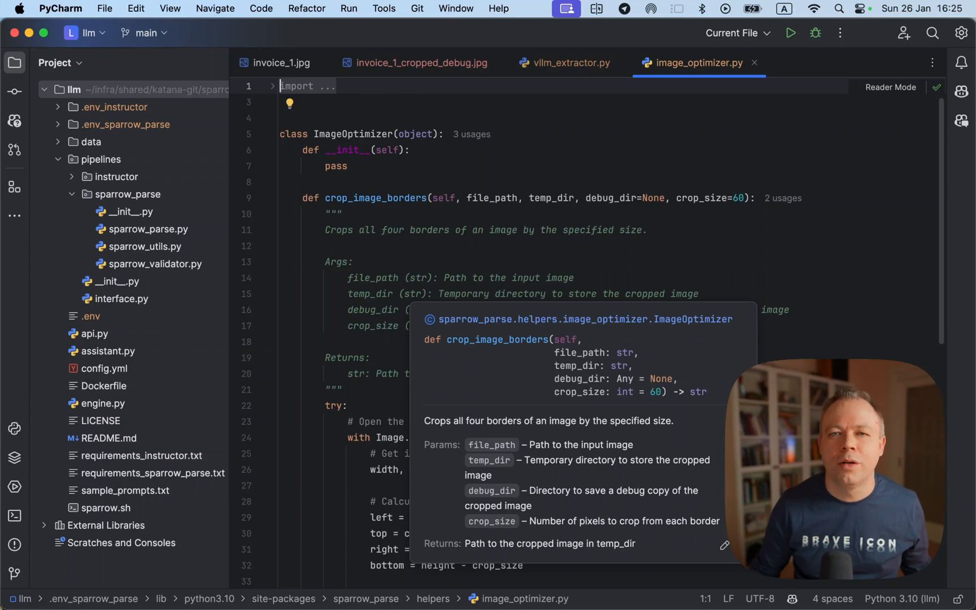
mouse_move(416, 286)
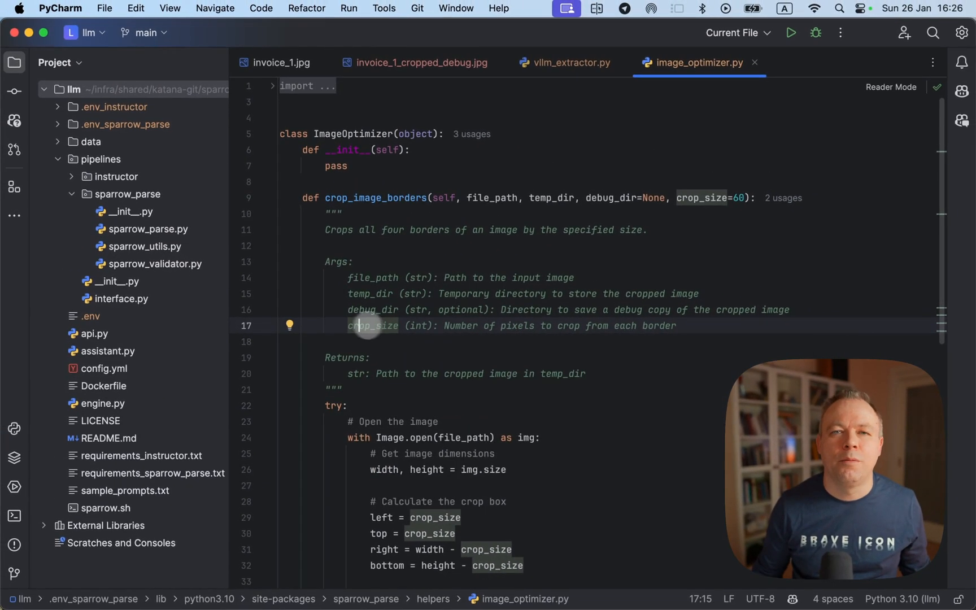
mouse_move(362, 325)
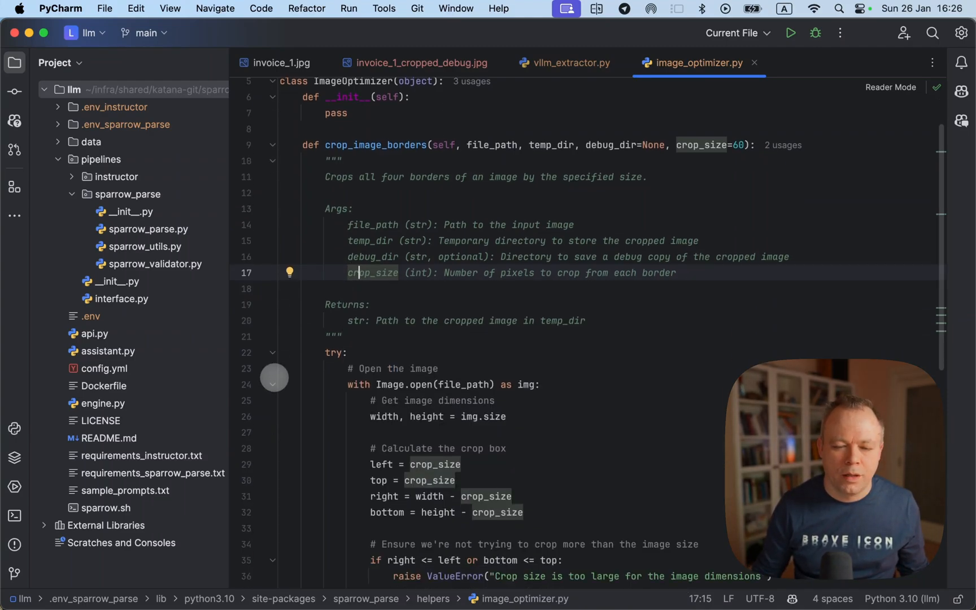
Scroll through crop_image_borders from the crop-box calculation to saving the debug copy.
scroll(down, 3)
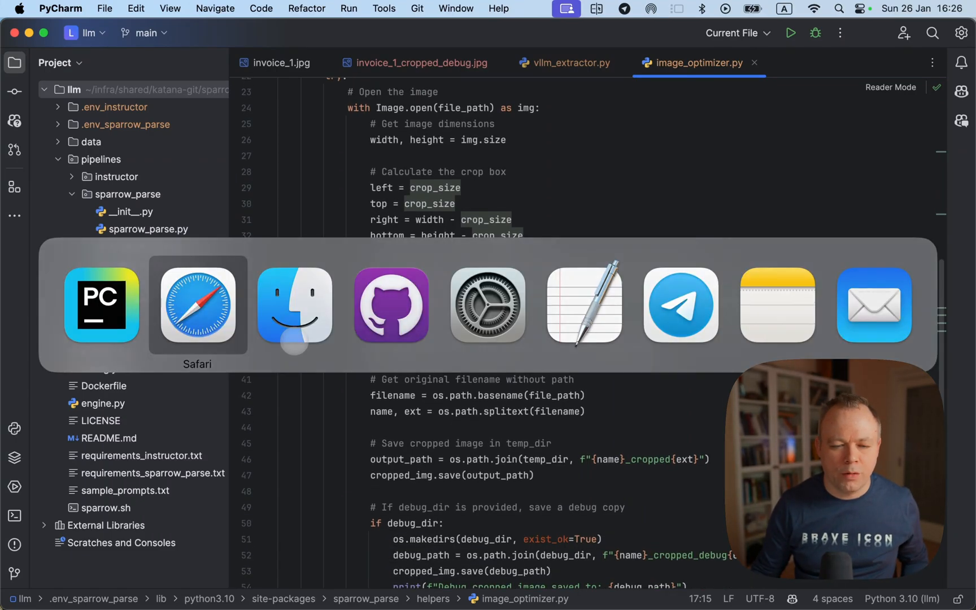
Switch to Safari's Sparrow page showing seller, client, four items and summary JSON.
click(197, 305)
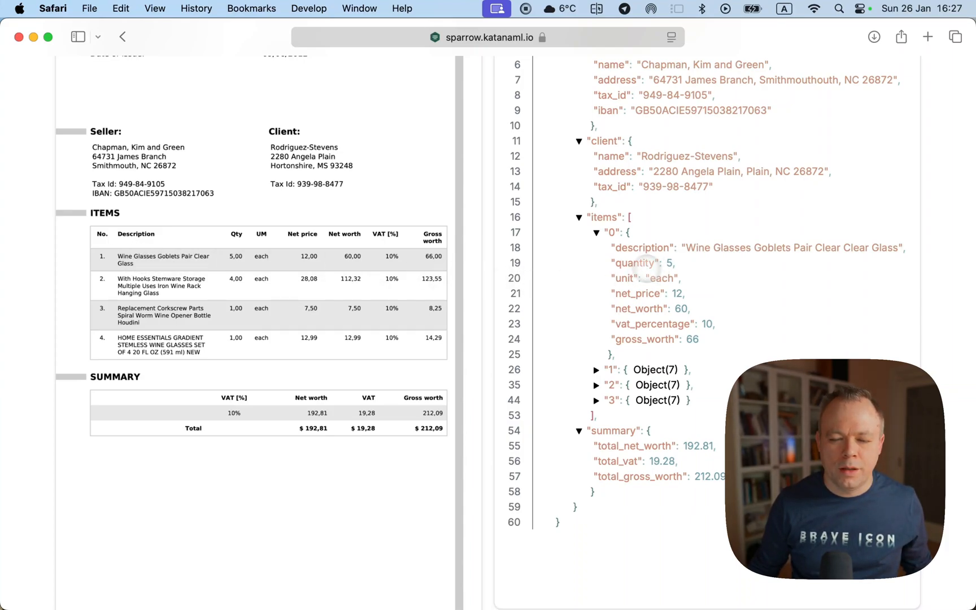
mouse_move(630, 293)
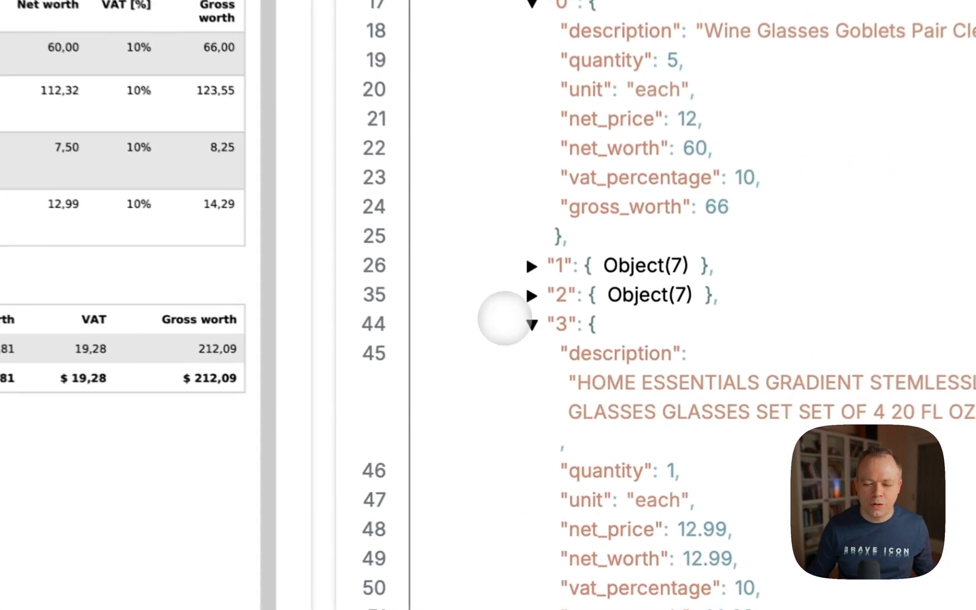
Scroll the JSON viewer to item 3, HOME ESSENTIALS stemless wine glasses at 12.99 net.
scroll(down, 3)
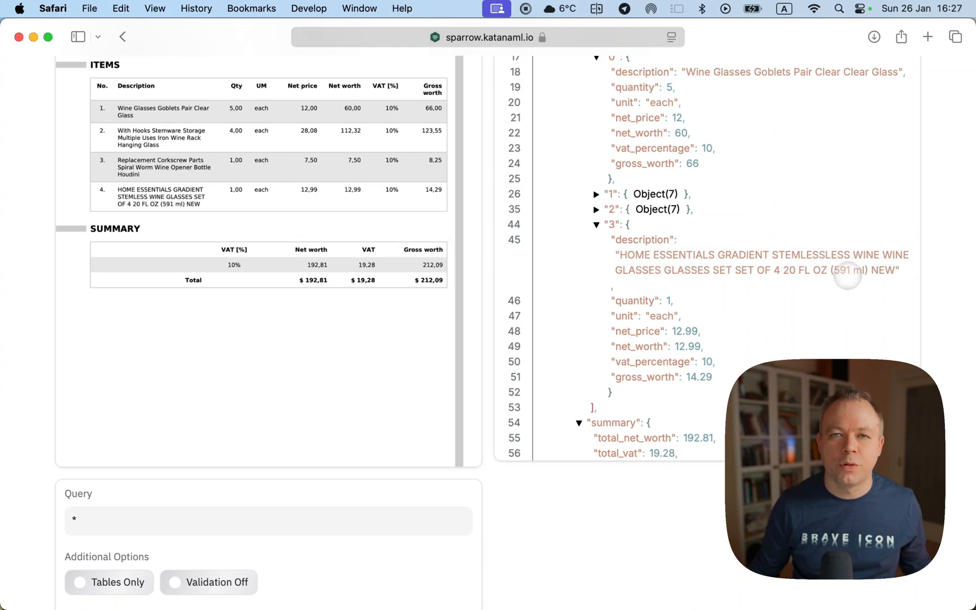
mouse_move(659, 328)
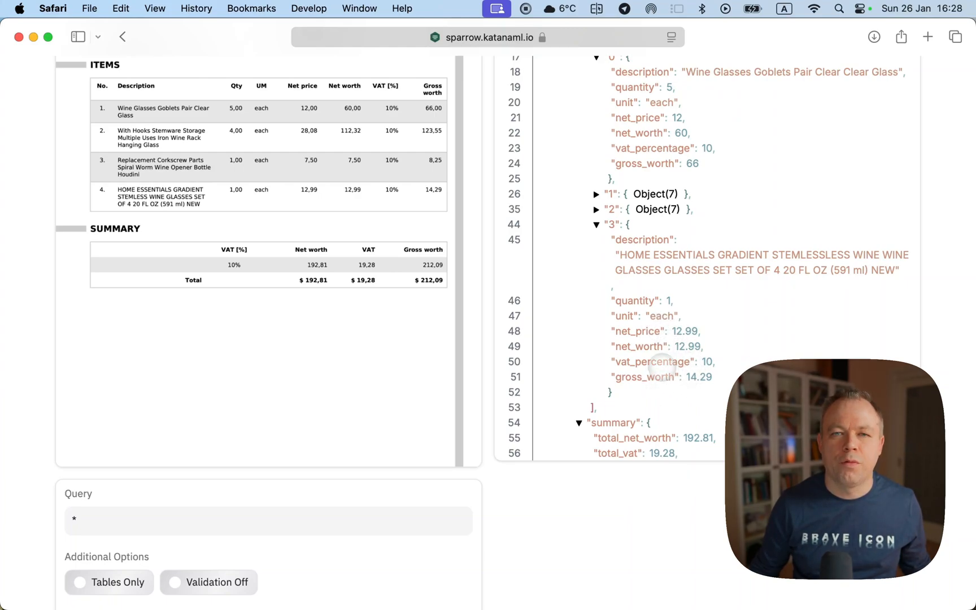
scroll(down, 3)
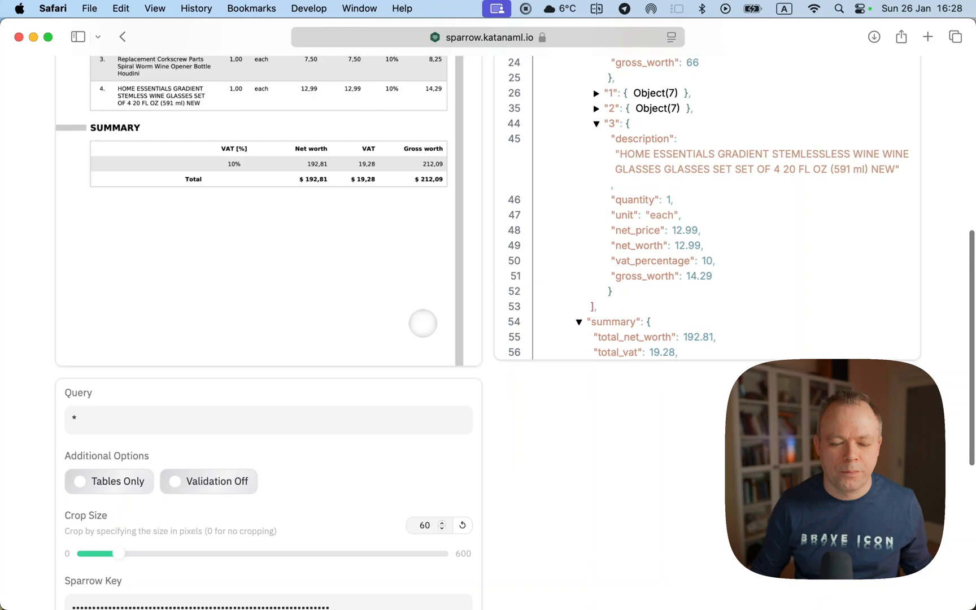
mouse_move(499, 472)
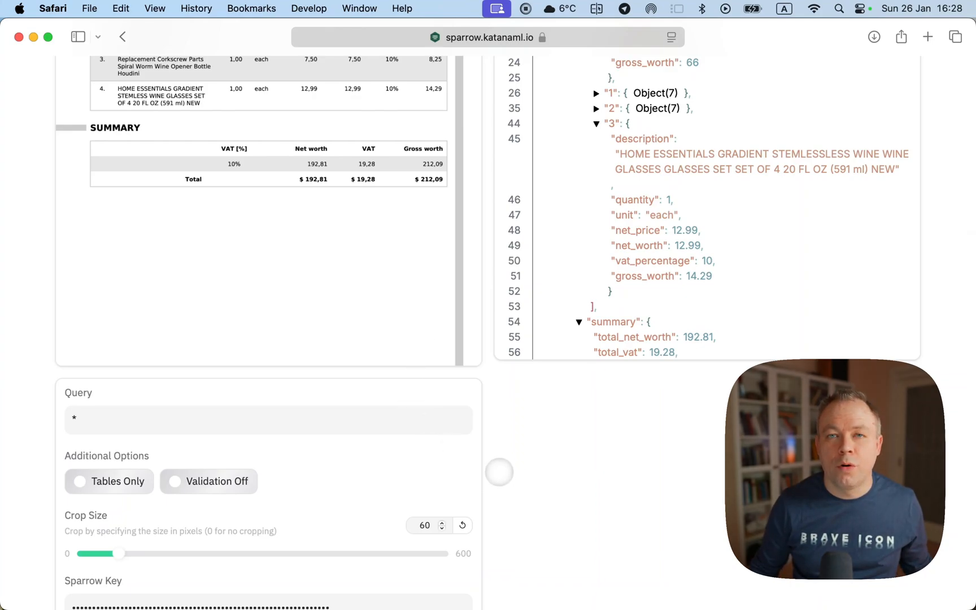